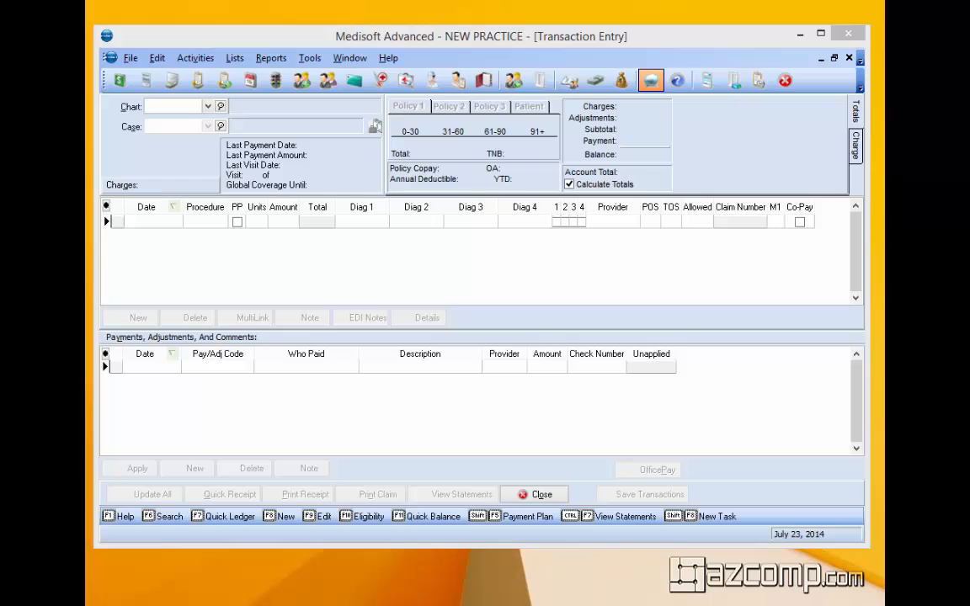
{"action": "mouse_move", "coordinate": [577, 522]}
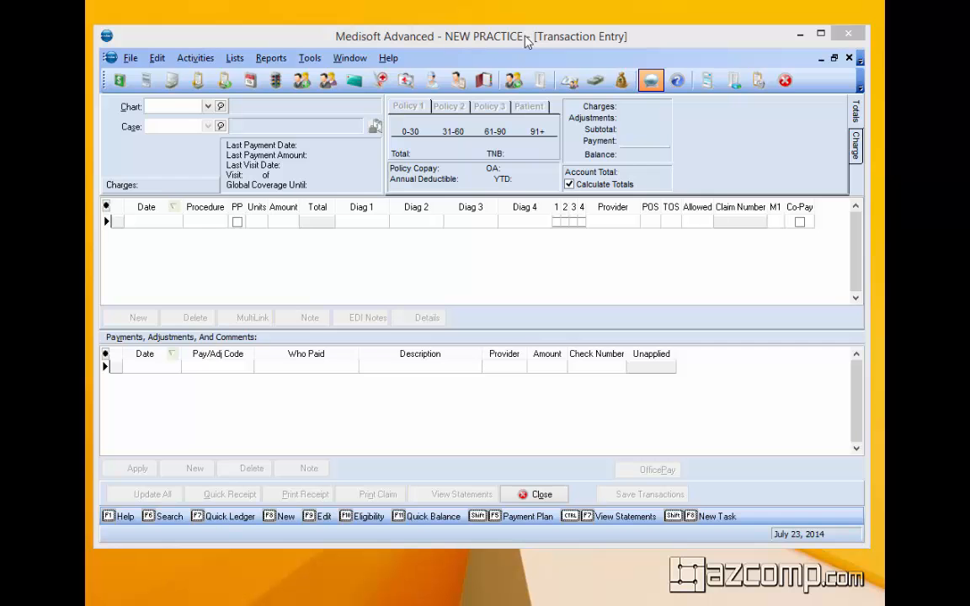
{"action": "mouse_move", "coordinate": [152, 79]}
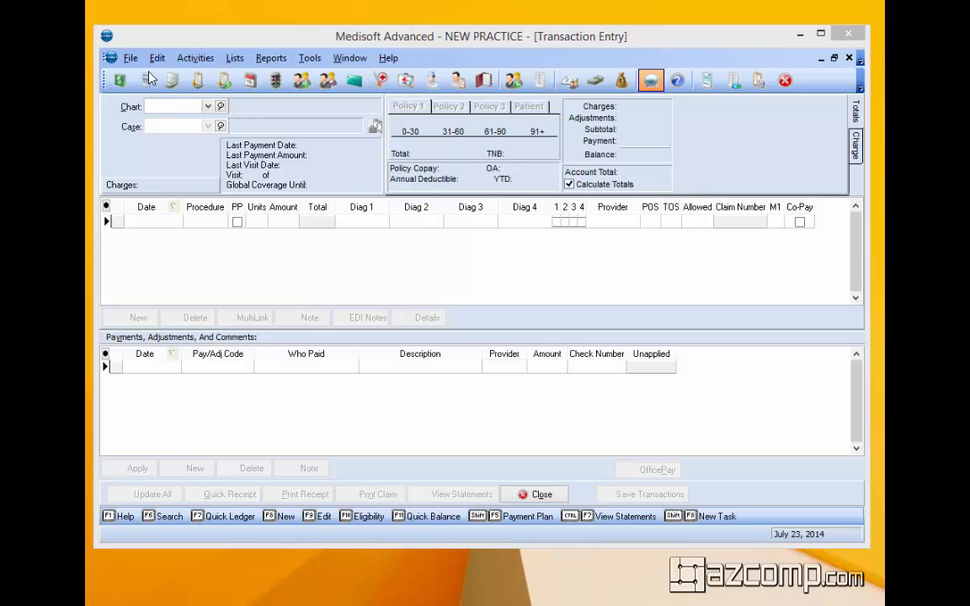
Check All Files on both the Rebuild Indexes and Pack Data tabs of File Maintenance.
{"action": "left_click", "coordinate": [130, 58]}
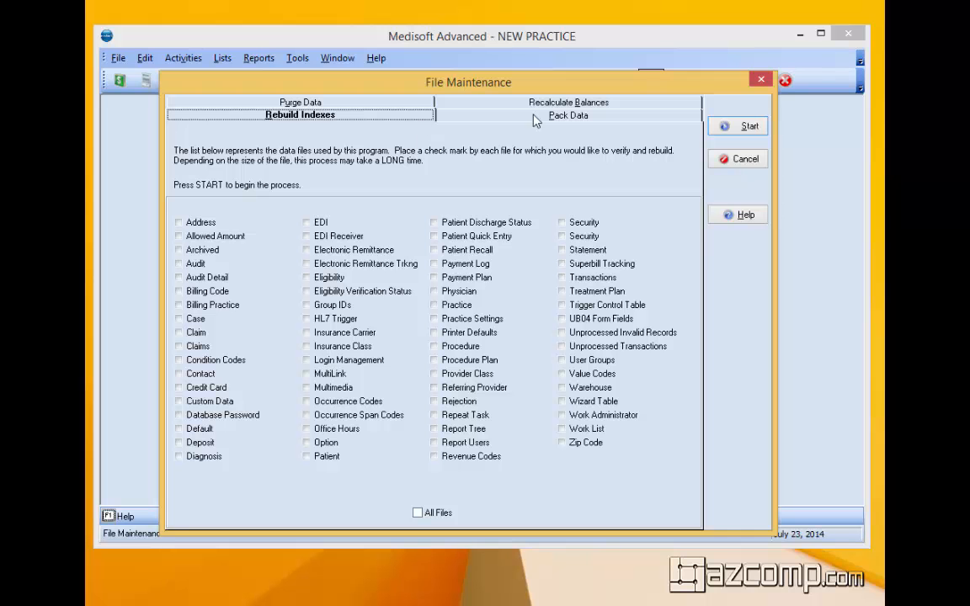
{"action": "mouse_move", "coordinate": [406, 134]}
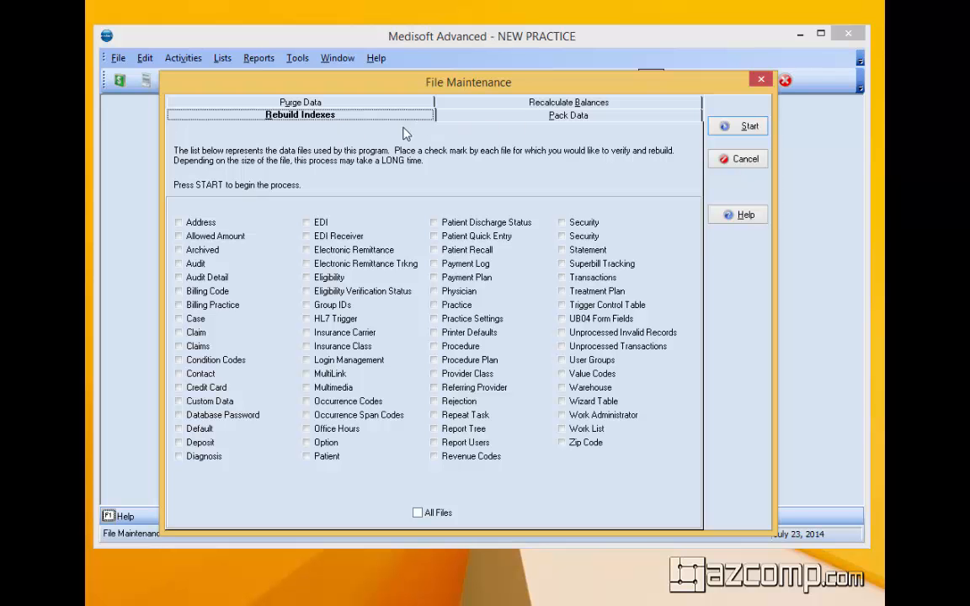
{"action": "mouse_move", "coordinate": [531, 118]}
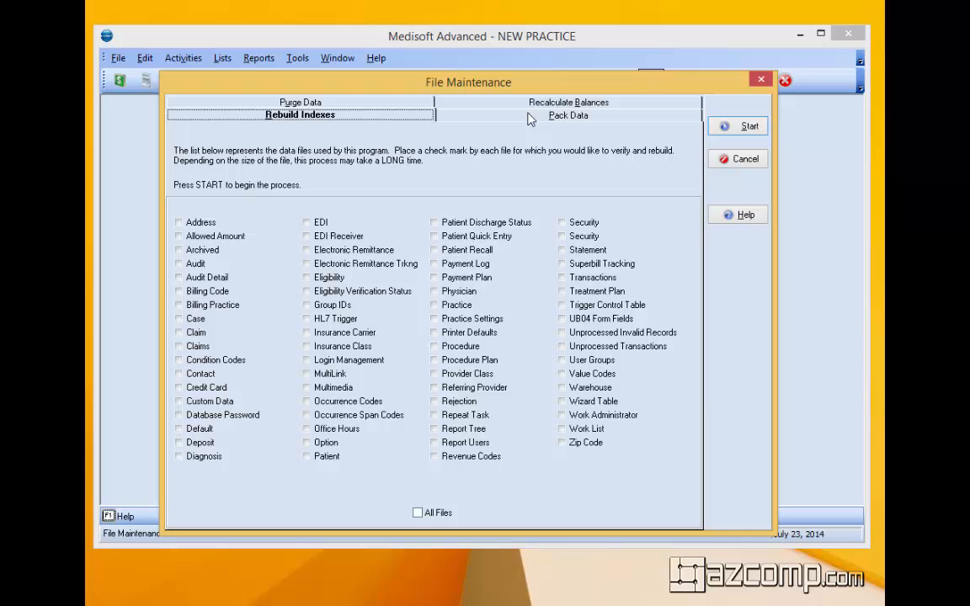
{"action": "mouse_move", "coordinate": [413, 113]}
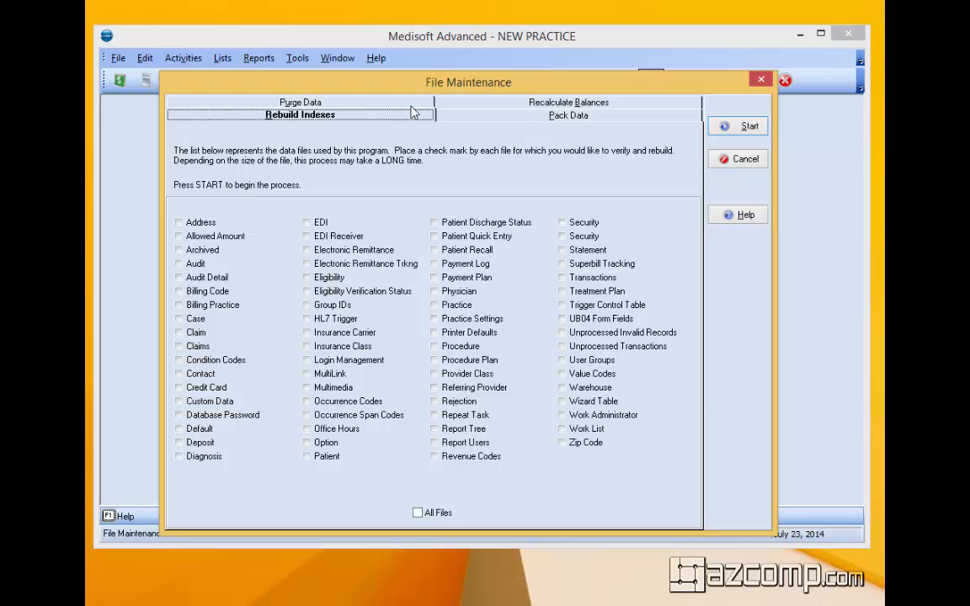
{"action": "mouse_move", "coordinate": [344, 110]}
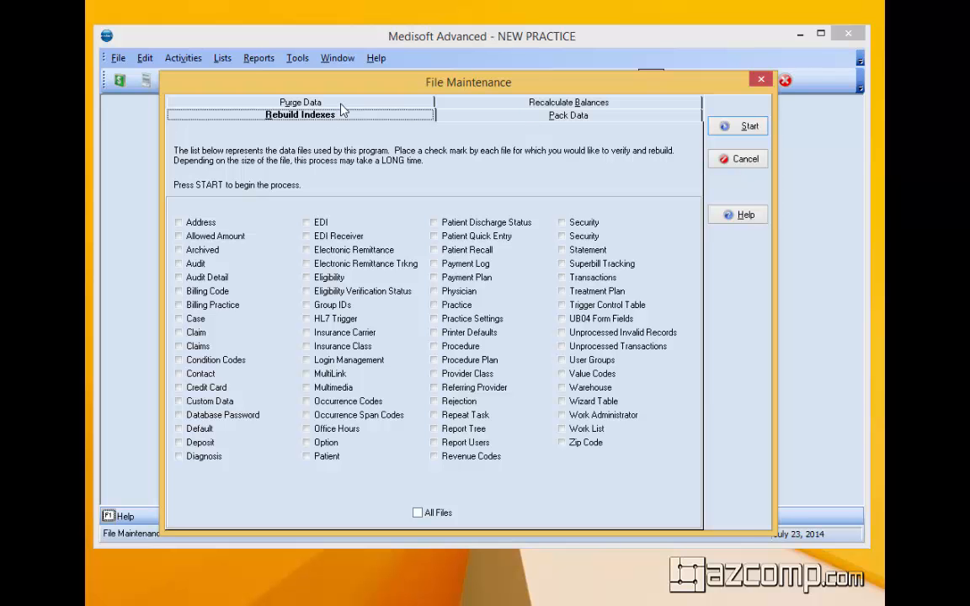
{"action": "mouse_move", "coordinate": [329, 129]}
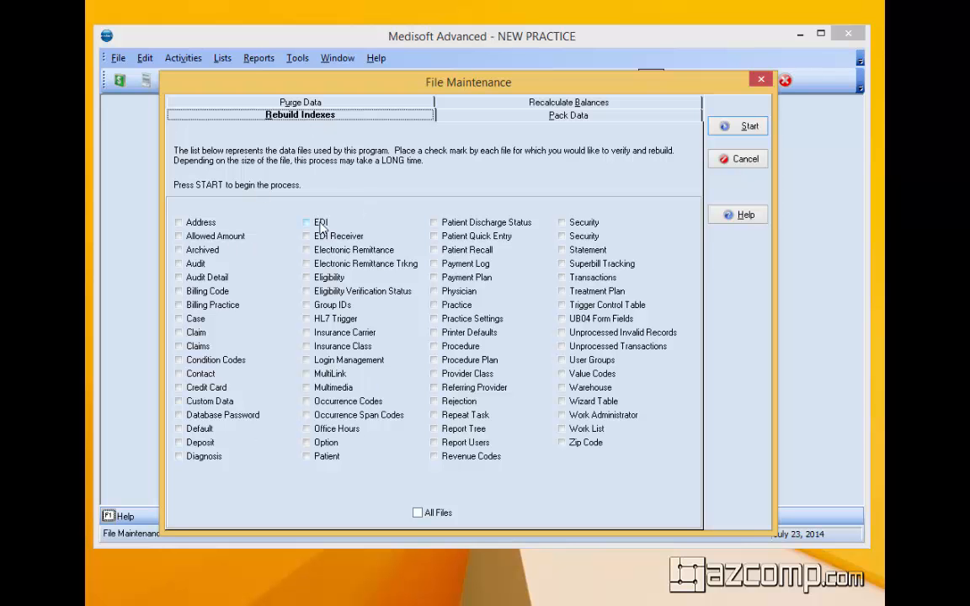
{"action": "mouse_move", "coordinate": [587, 393]}
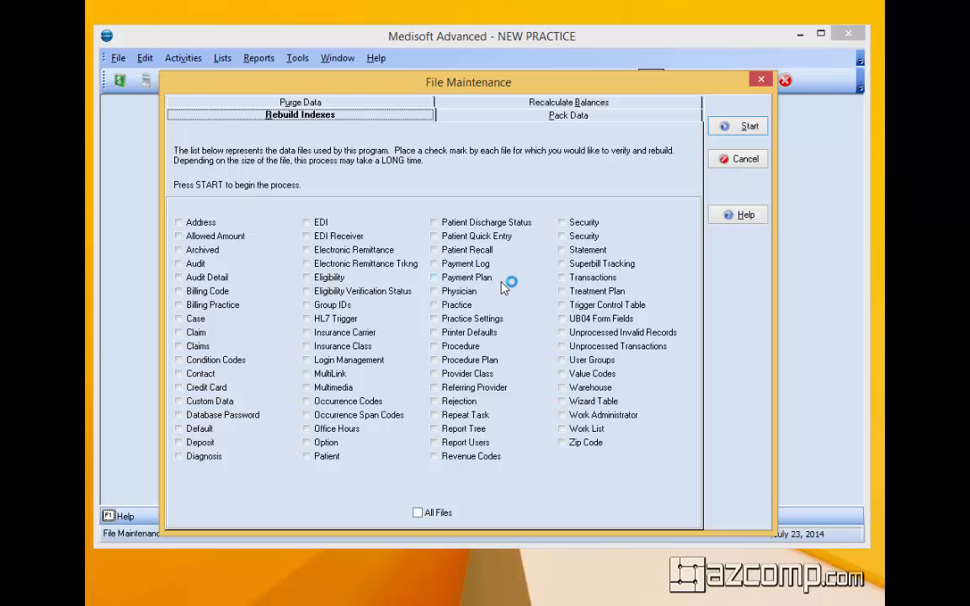
{"action": "mouse_move", "coordinate": [426, 514]}
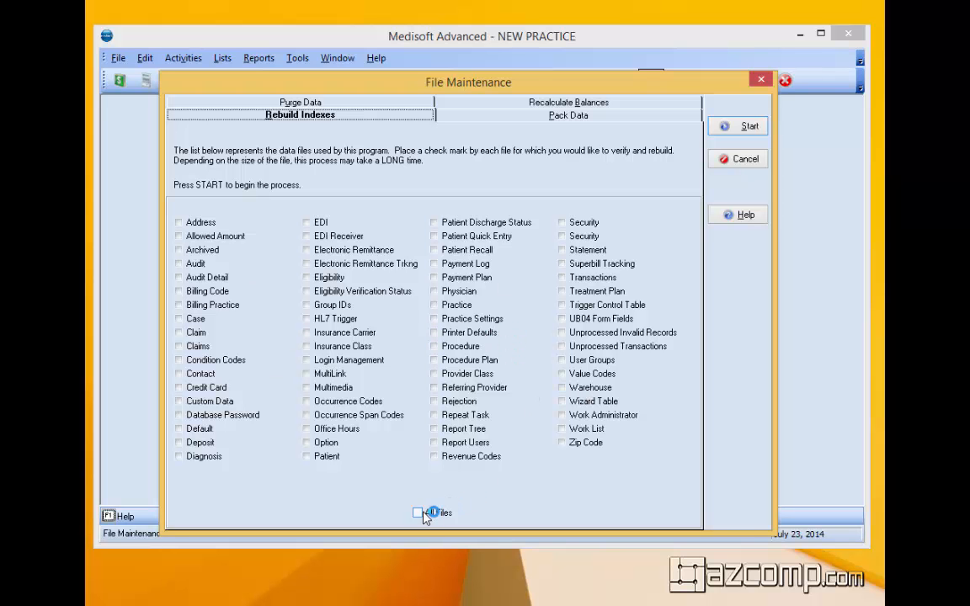
{"action": "left_click", "coordinate": [418, 512]}
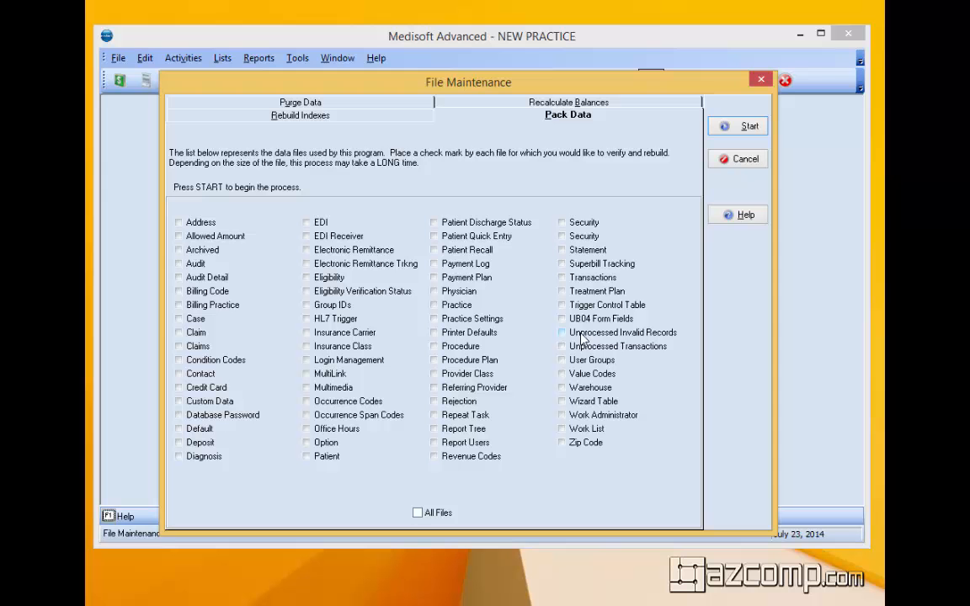
{"action": "left_click", "coordinate": [418, 513]}
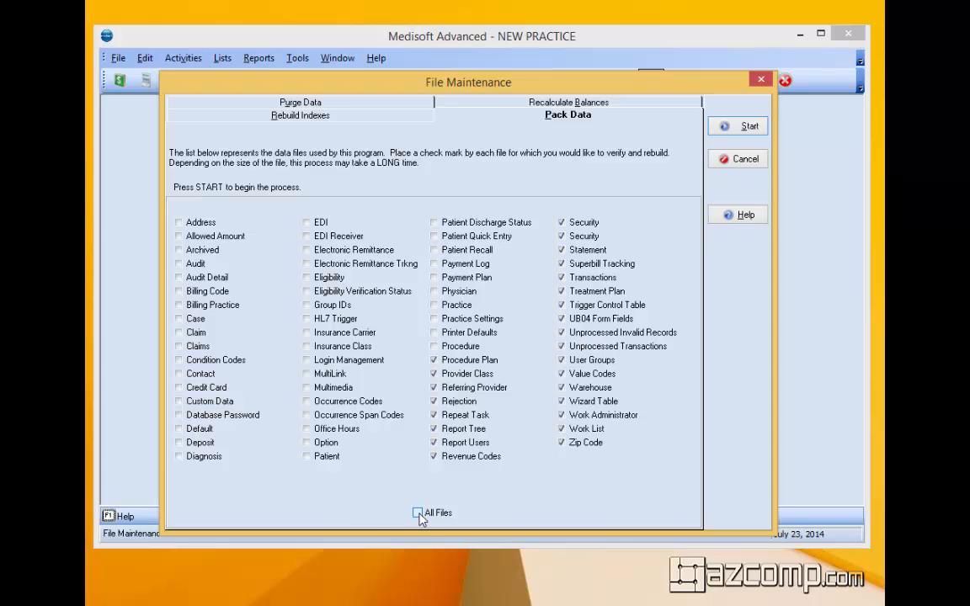
Tick all Recalculate Balances options, including patient remainder balances, and start processing.
{"action": "left_click", "coordinate": [567, 102]}
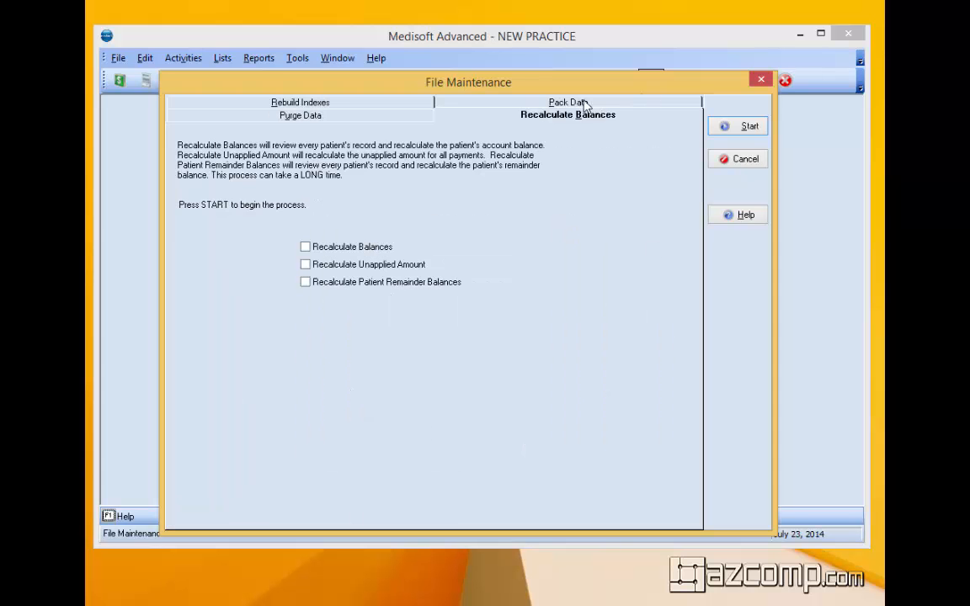
{"action": "mouse_move", "coordinate": [316, 262]}
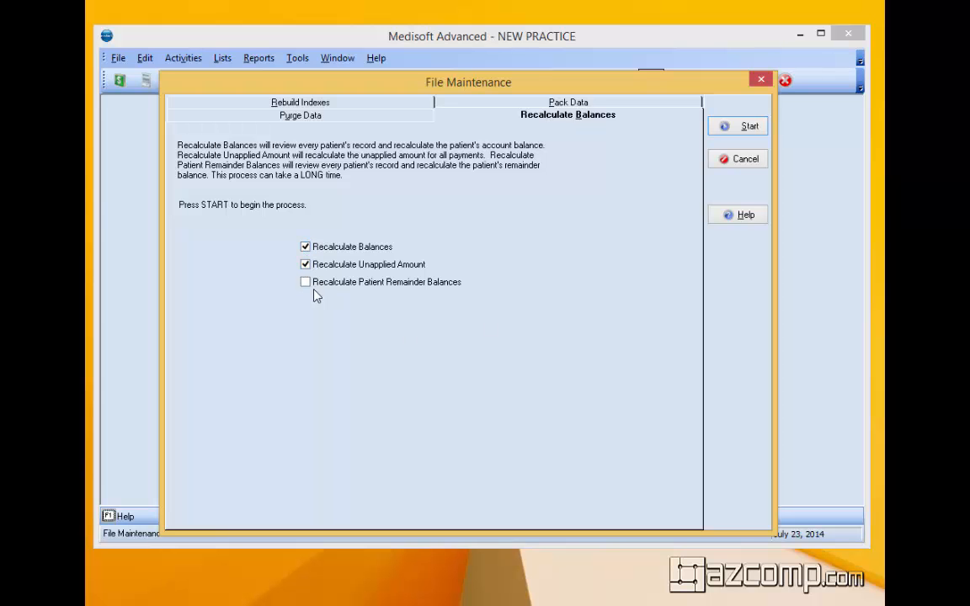
{"action": "left_click", "coordinate": [305, 281]}
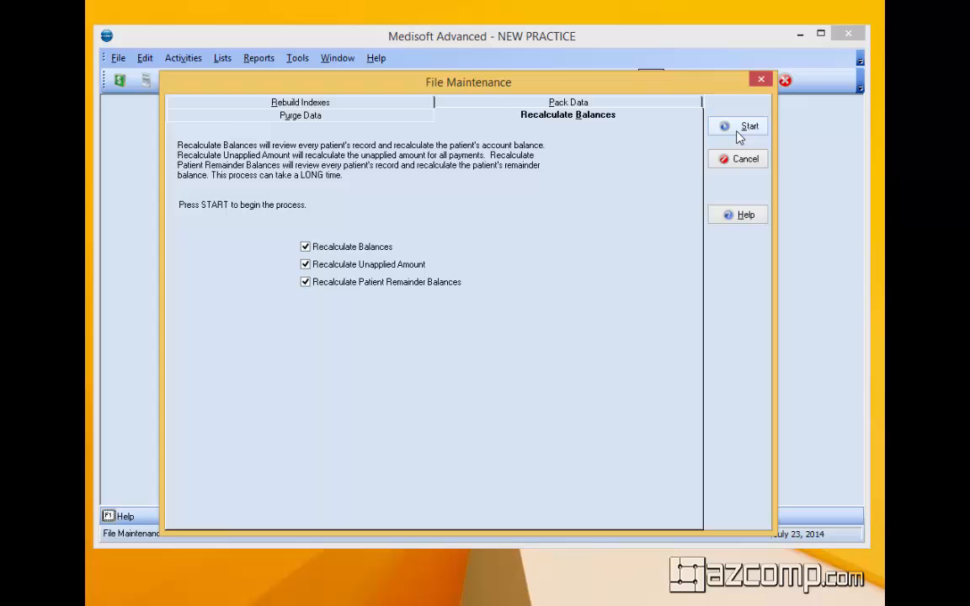
{"action": "left_click", "coordinate": [748, 126]}
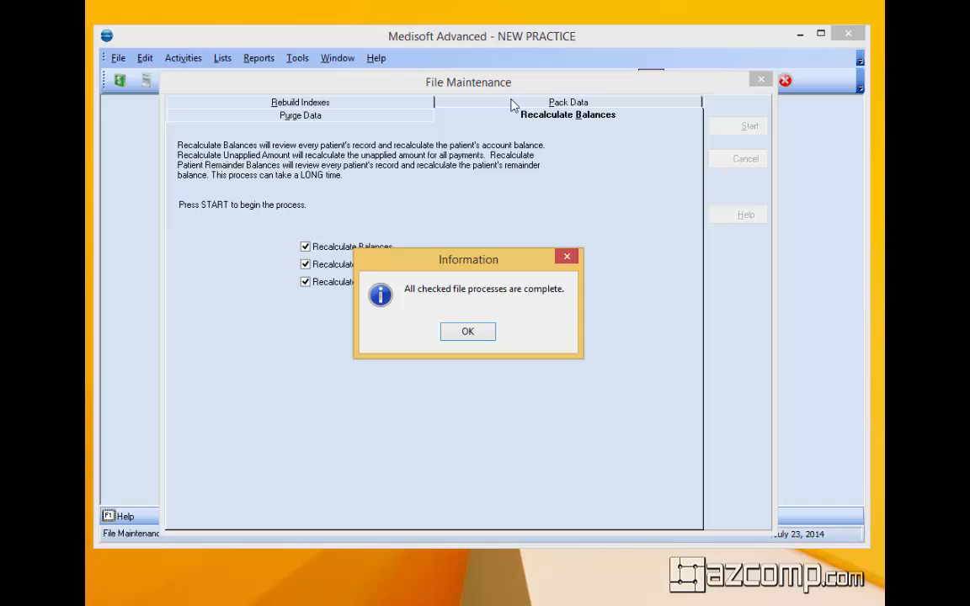
{"action": "mouse_move", "coordinate": [499, 325]}
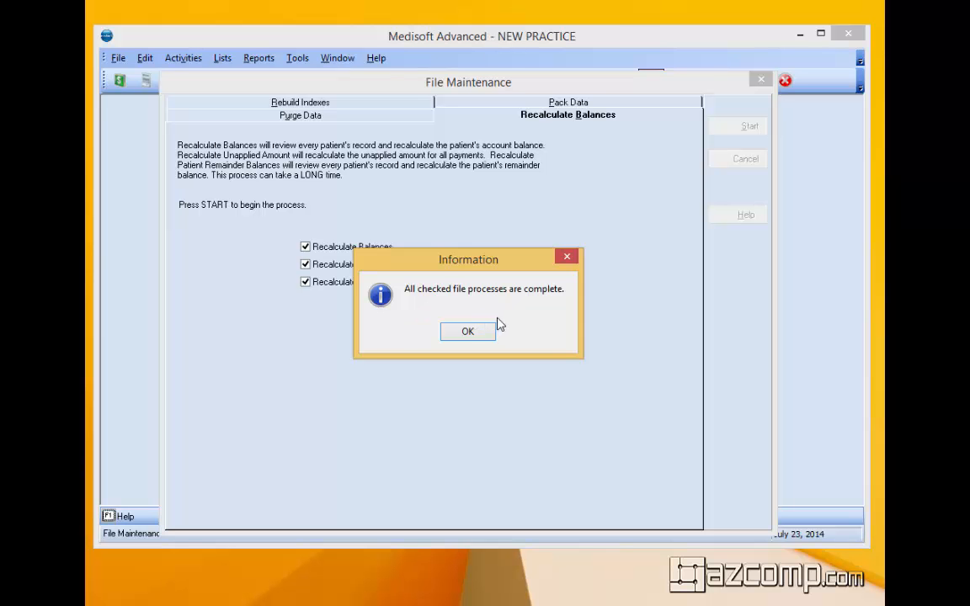
Dismiss the processes-complete message with OK and close the File Maintenance window.
{"action": "left_click", "coordinate": [467, 330]}
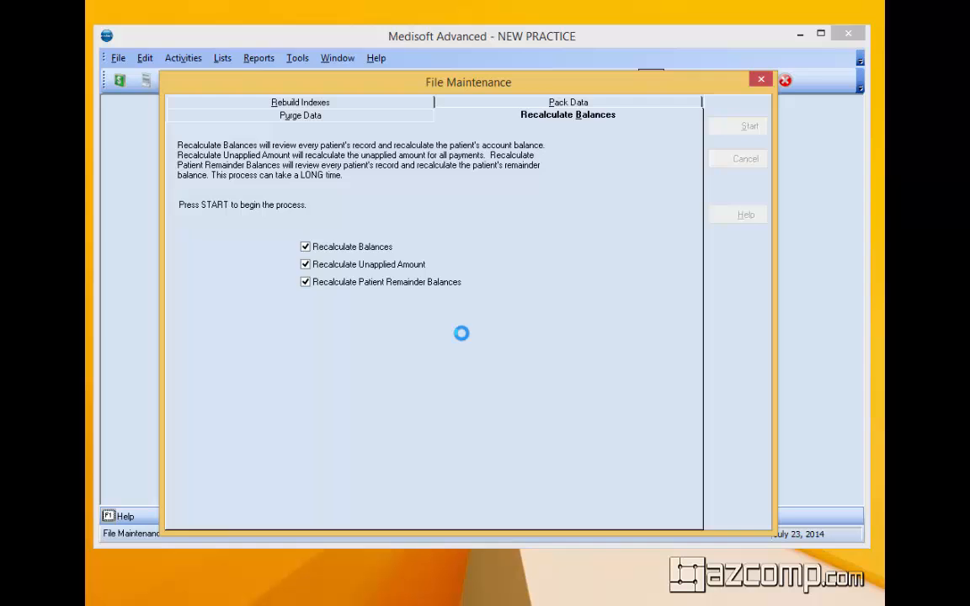
{"action": "left_click", "coordinate": [761, 79]}
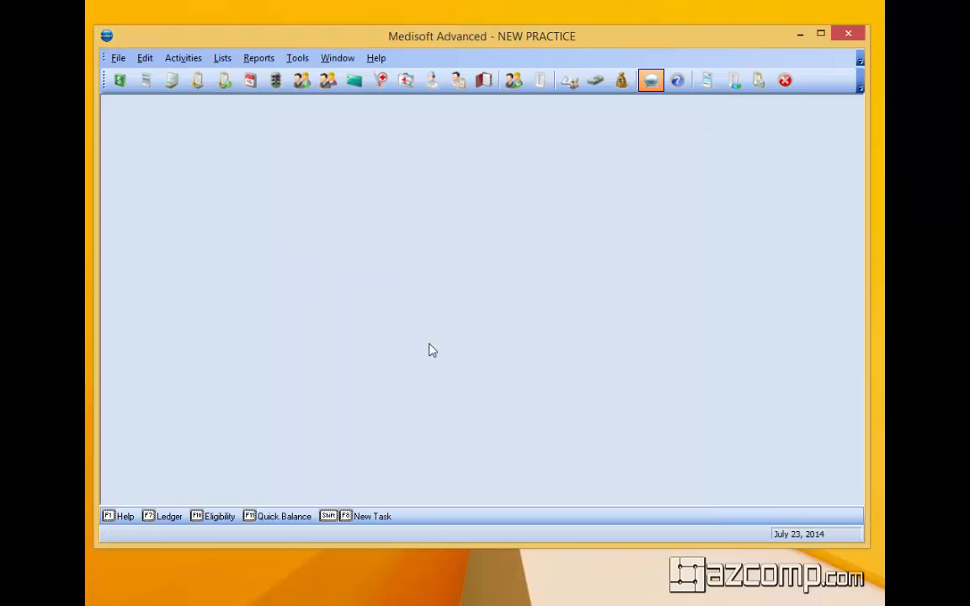